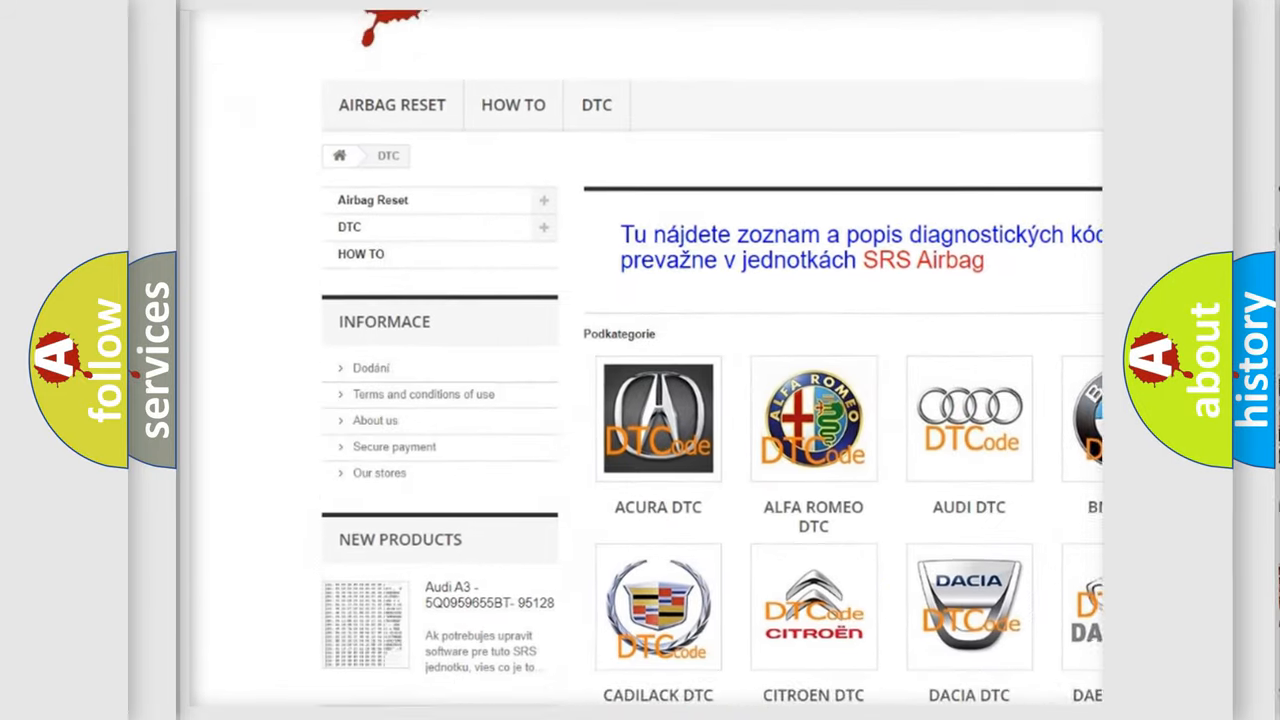
{"action": "scroll", "scroll_direction": "down", "scroll_amount": 3}
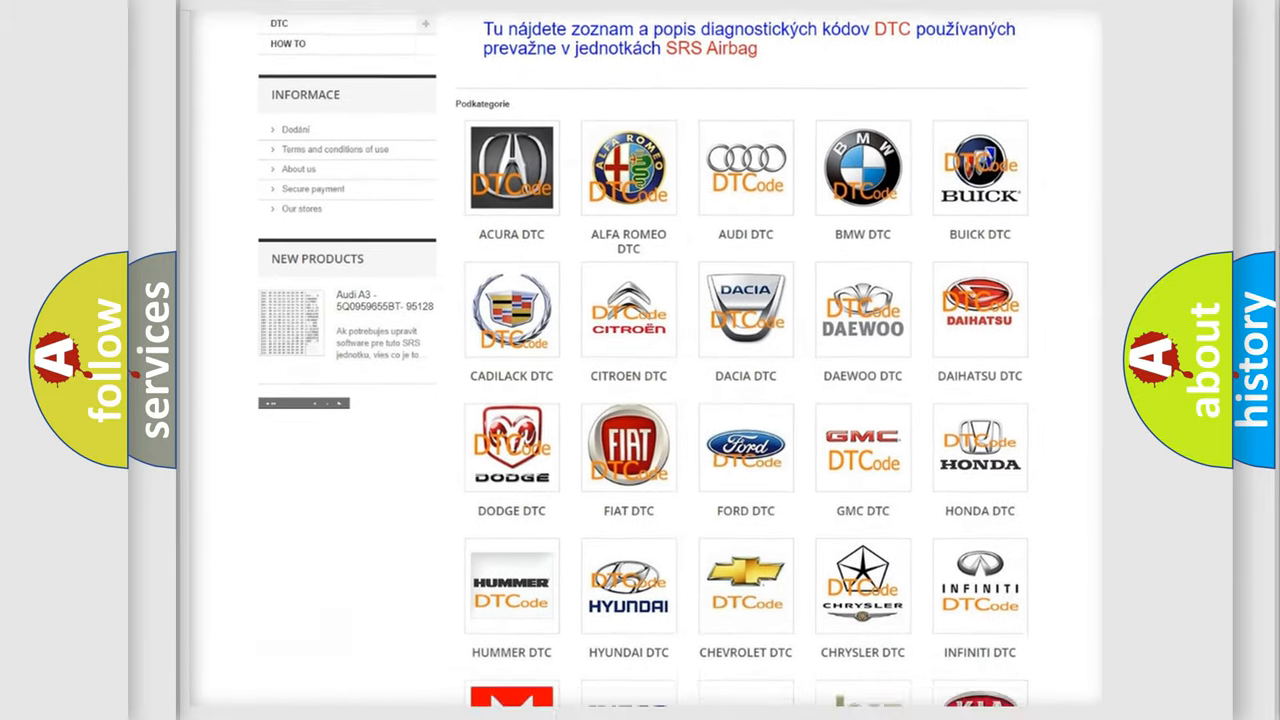
{"action": "scroll", "scroll_direction": "down", "scroll_amount": 3}
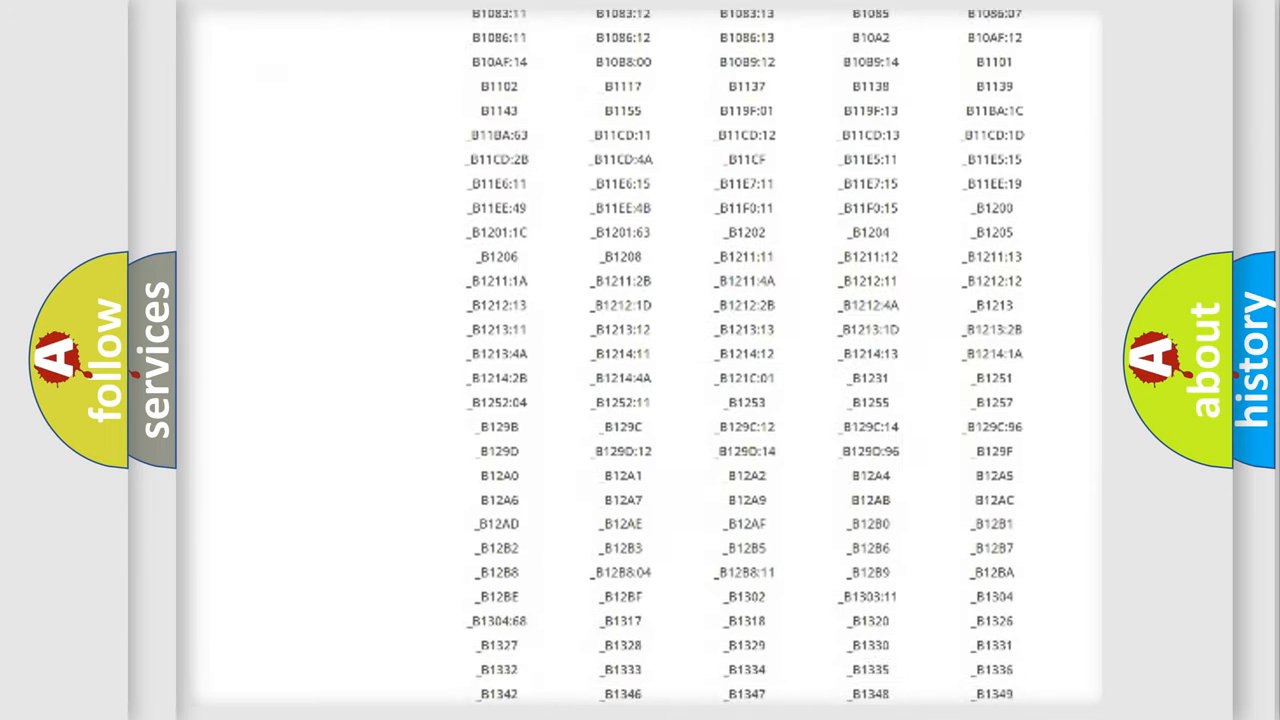
{"action": "scroll", "scroll_direction": "down", "scroll_amount": 3}
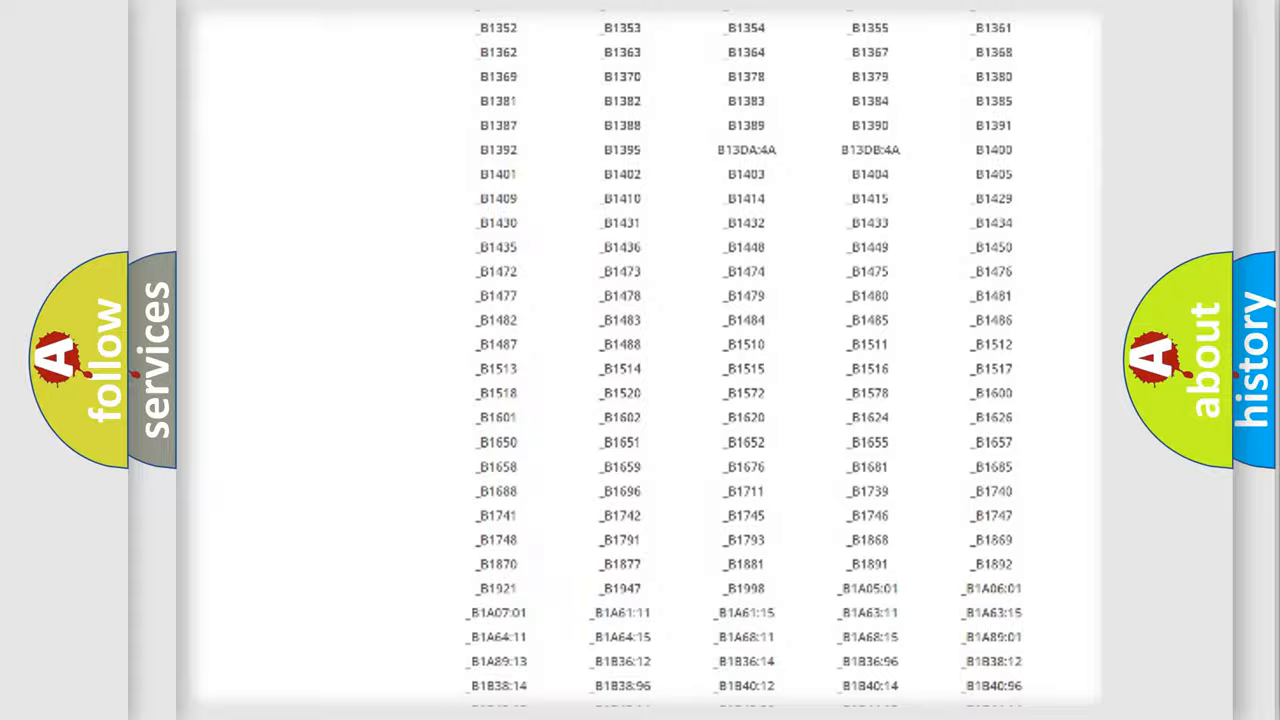